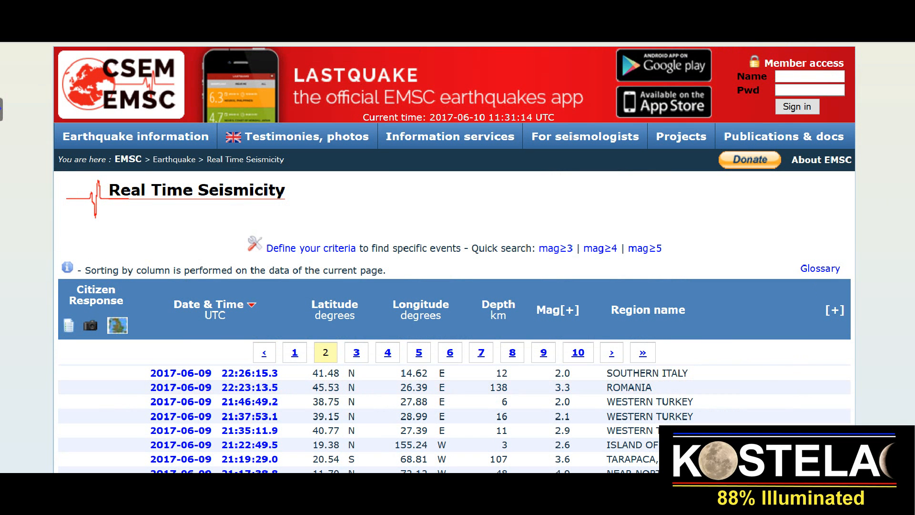
Step: Scroll the EMSC seismicity list down to the magnitude 5.2 Greenland Sea quake
{"action": "scroll", "scroll_direction": "down", "scroll_amount": 3}
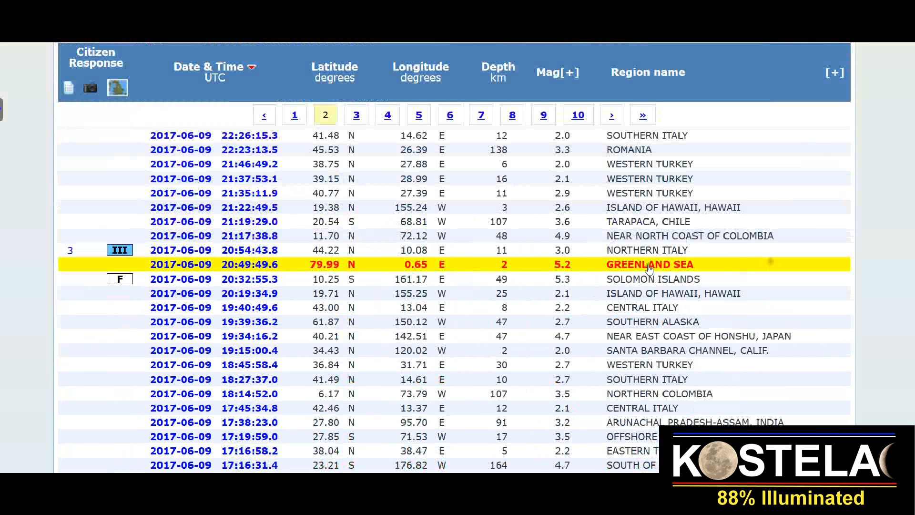
{"action": "mouse_move", "coordinate": [575, 269]}
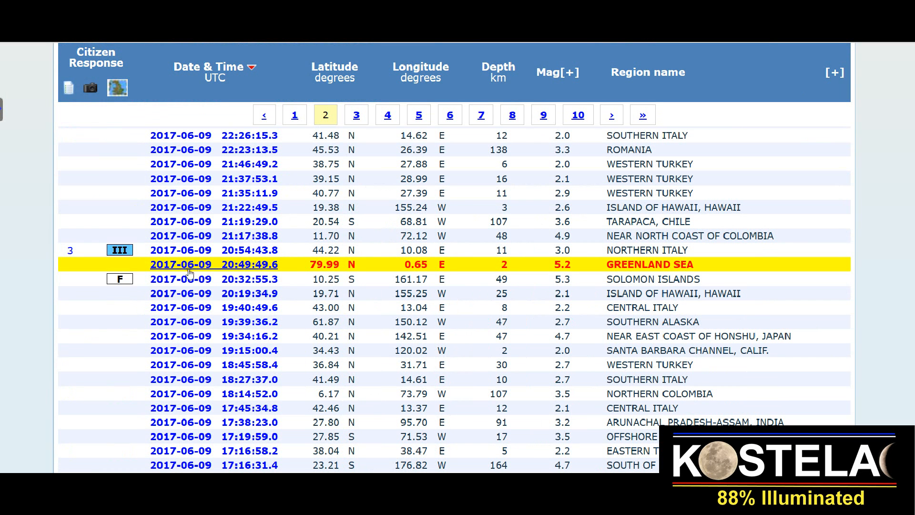
{"action": "mouse_move", "coordinate": [166, 270]}
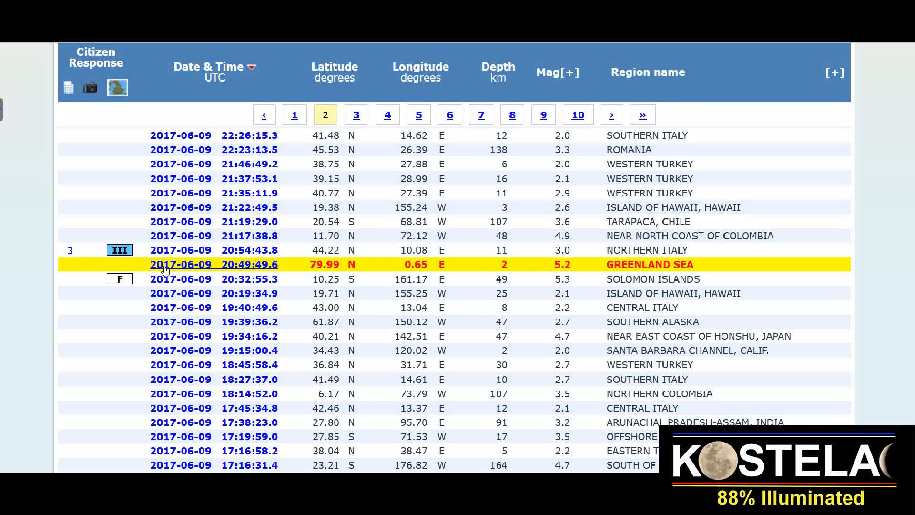
{"action": "mouse_move", "coordinate": [207, 269]}
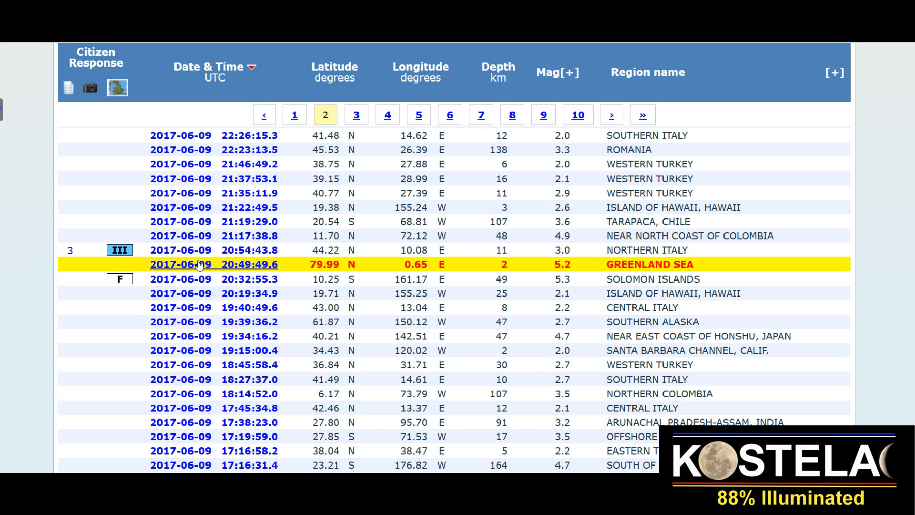
{"action": "mouse_move", "coordinate": [214, 269]}
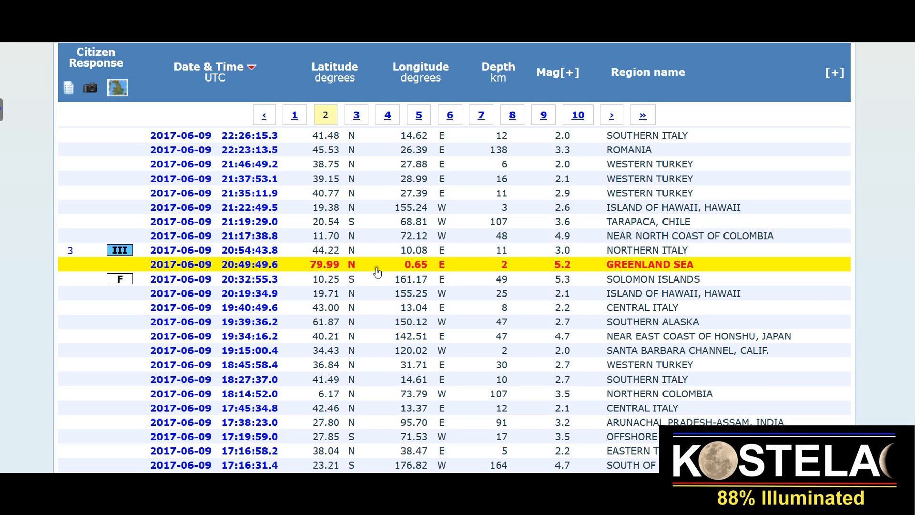
{"action": "mouse_move", "coordinate": [560, 271]}
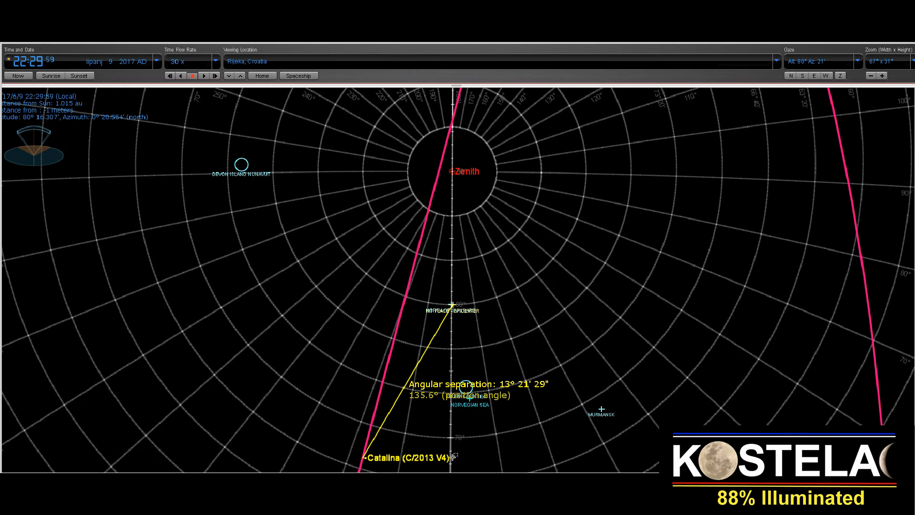
{"action": "mouse_move", "coordinate": [369, 276]}
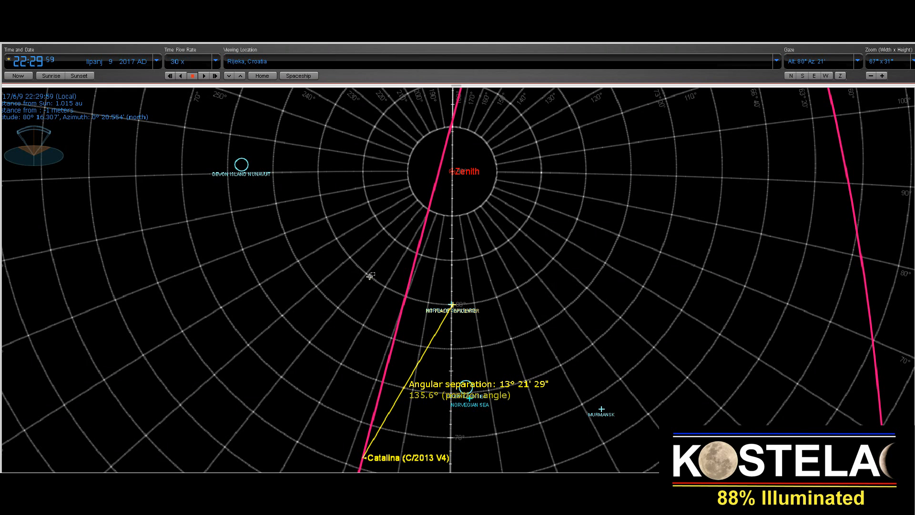
{"action": "mouse_move", "coordinate": [320, 119]}
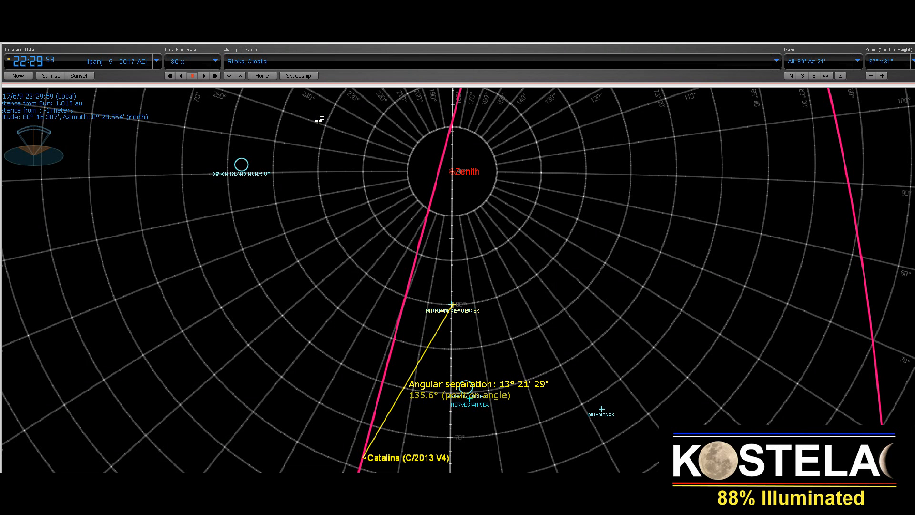
{"action": "mouse_move", "coordinate": [382, 400]}
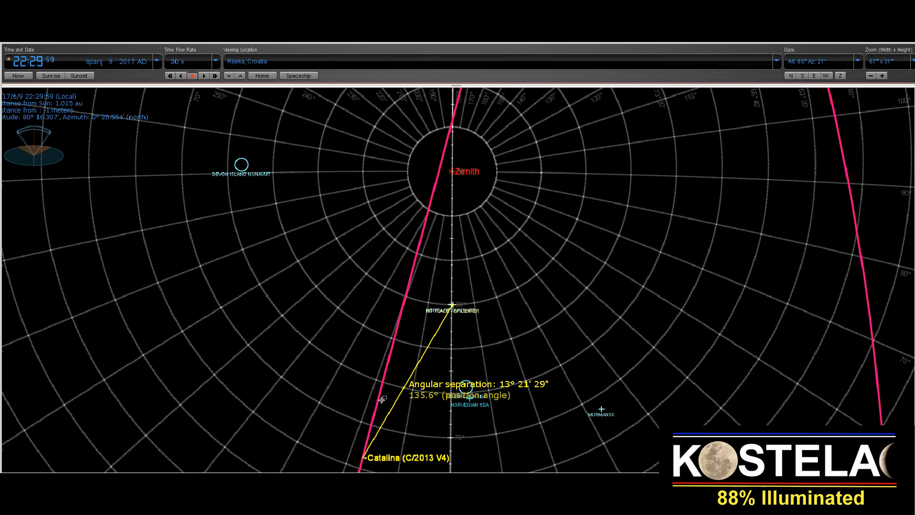
{"action": "mouse_move", "coordinate": [275, 390]}
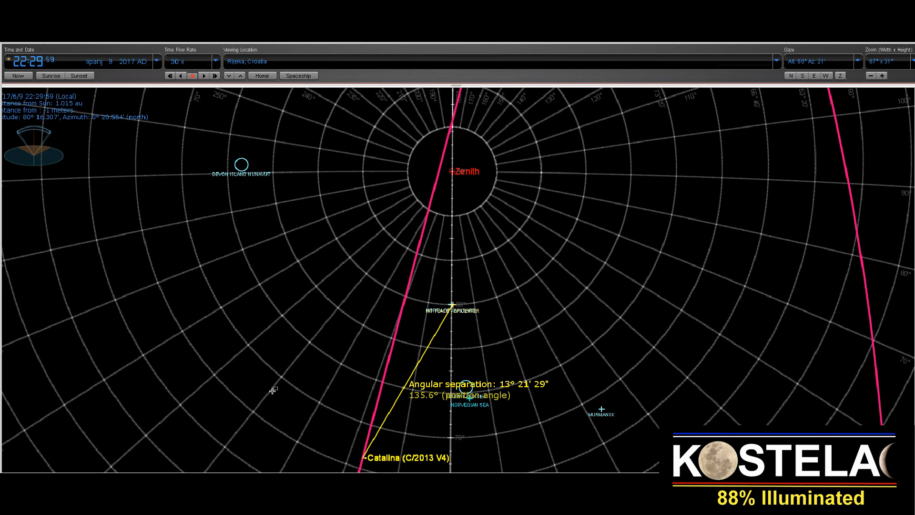
{"action": "mouse_move", "coordinate": [364, 203]}
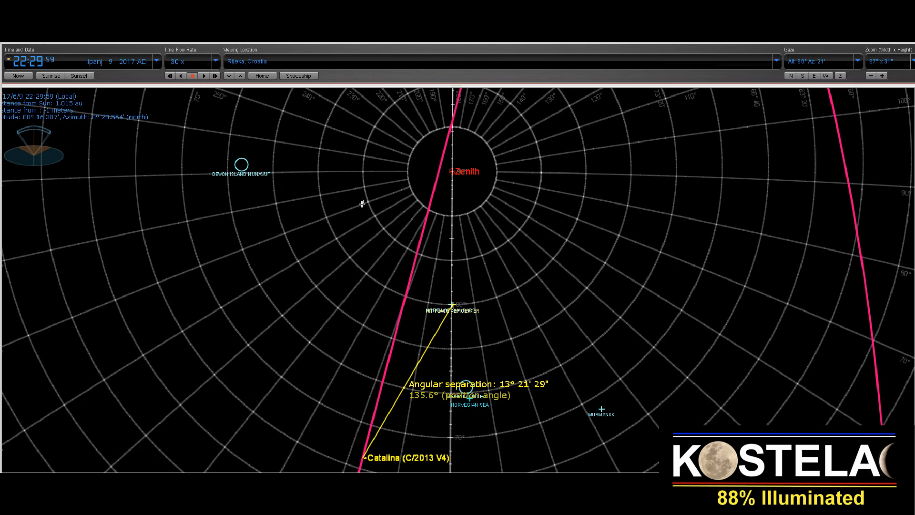
{"action": "mouse_move", "coordinate": [32, 64]}
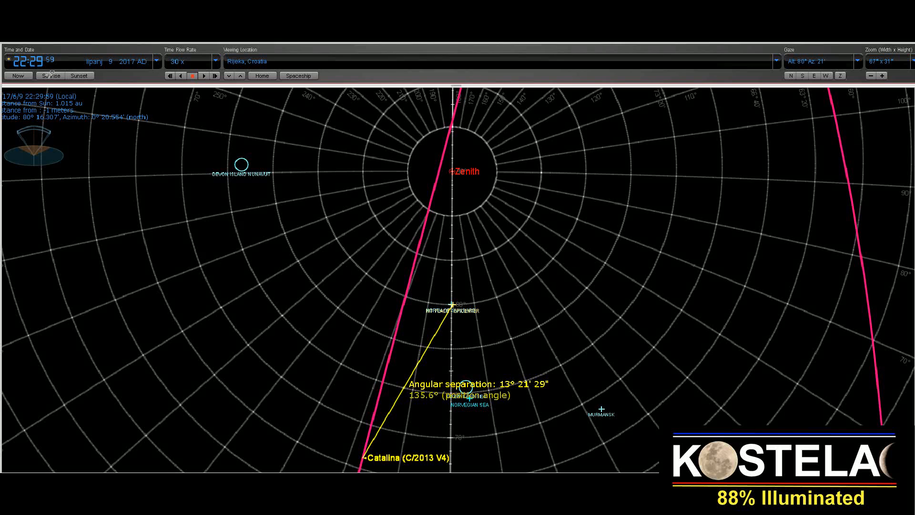
{"action": "mouse_move", "coordinate": [105, 167]}
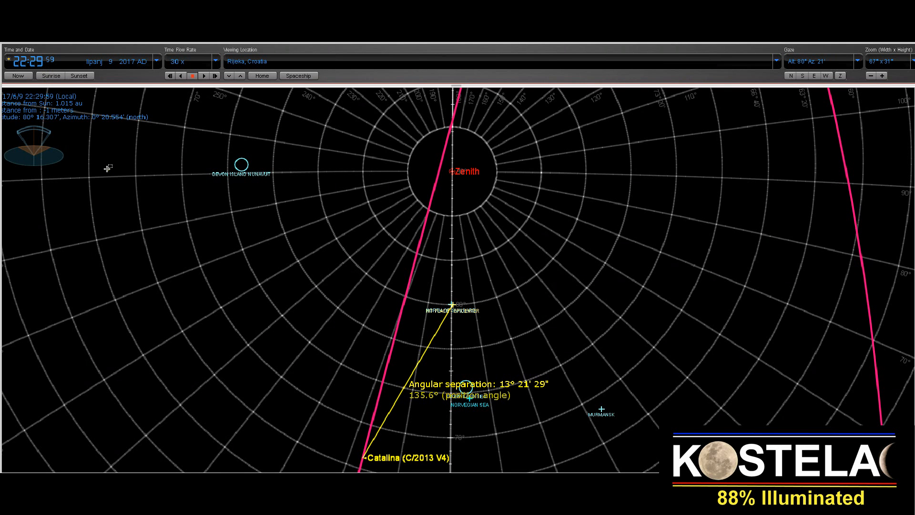
{"action": "mouse_move", "coordinate": [374, 464]}
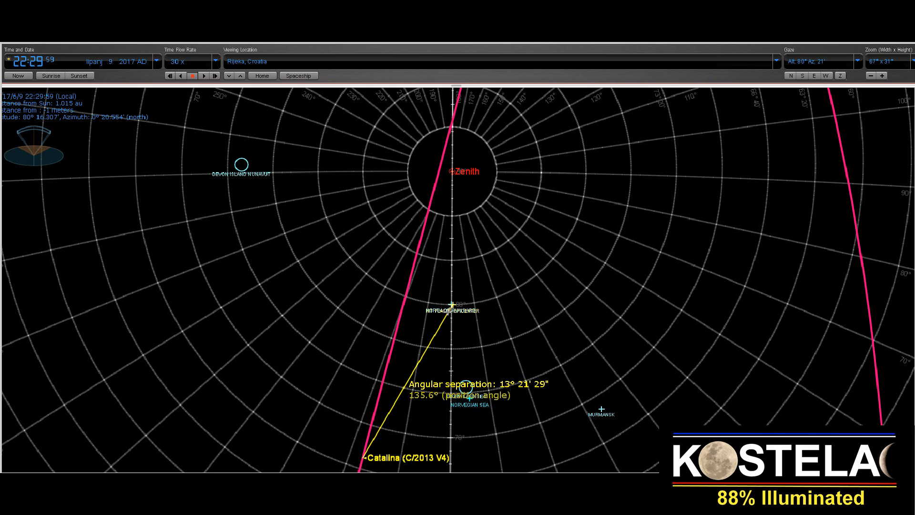
{"action": "mouse_move", "coordinate": [437, 338]}
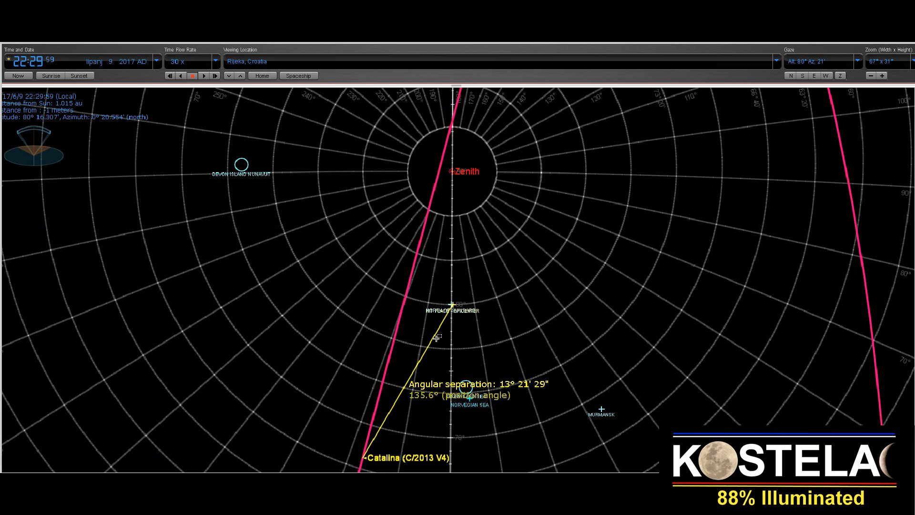
{"action": "mouse_move", "coordinate": [435, 321]}
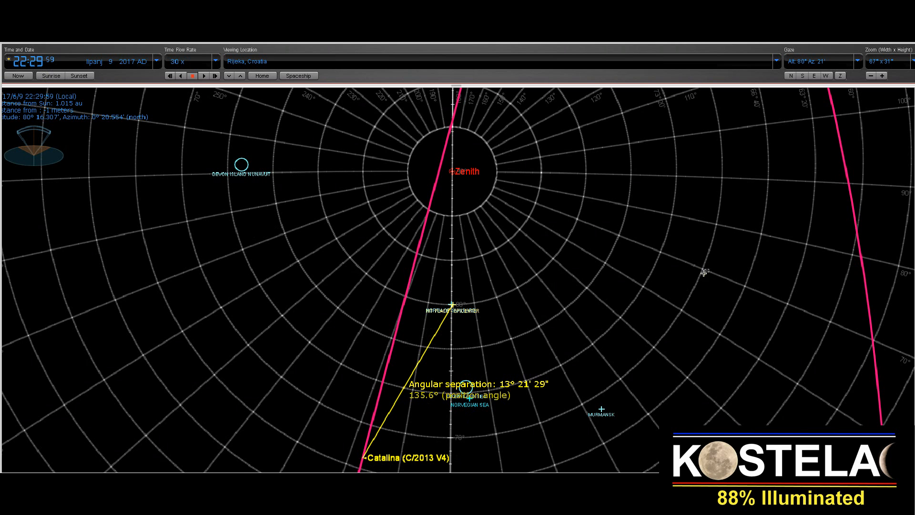
{"action": "mouse_move", "coordinate": [408, 406]}
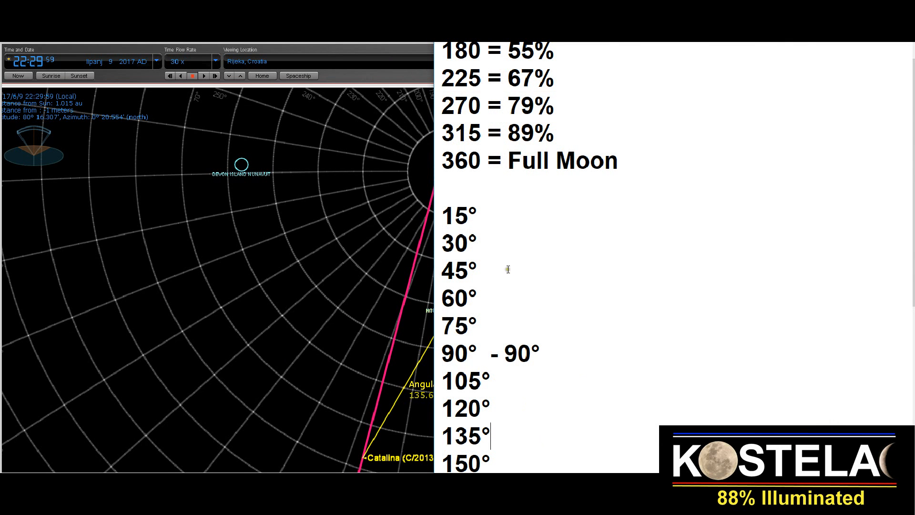
{"action": "mouse_move", "coordinate": [583, 435]}
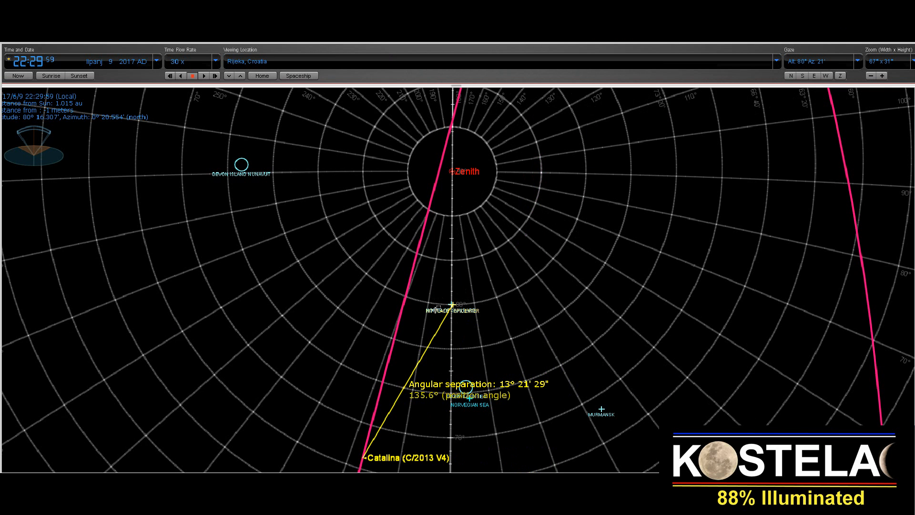
{"action": "mouse_move", "coordinate": [535, 344]}
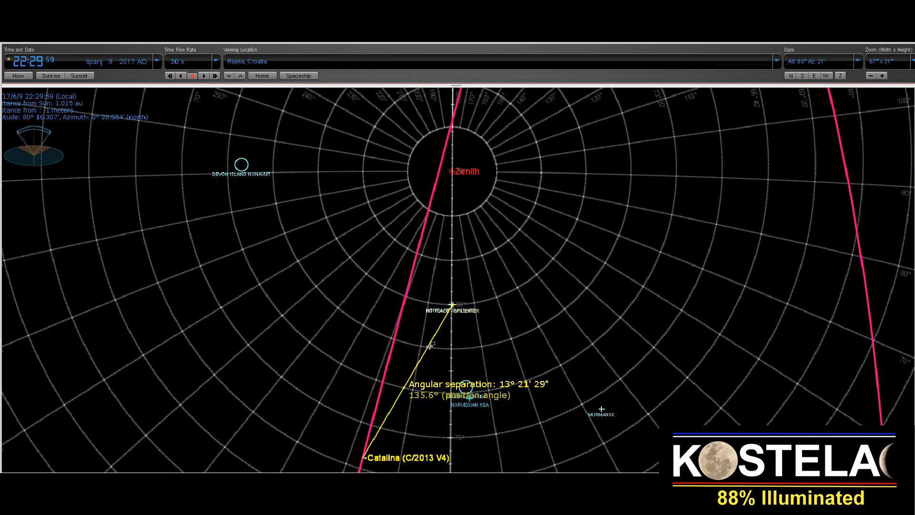
{"action": "mouse_move", "coordinate": [467, 327]}
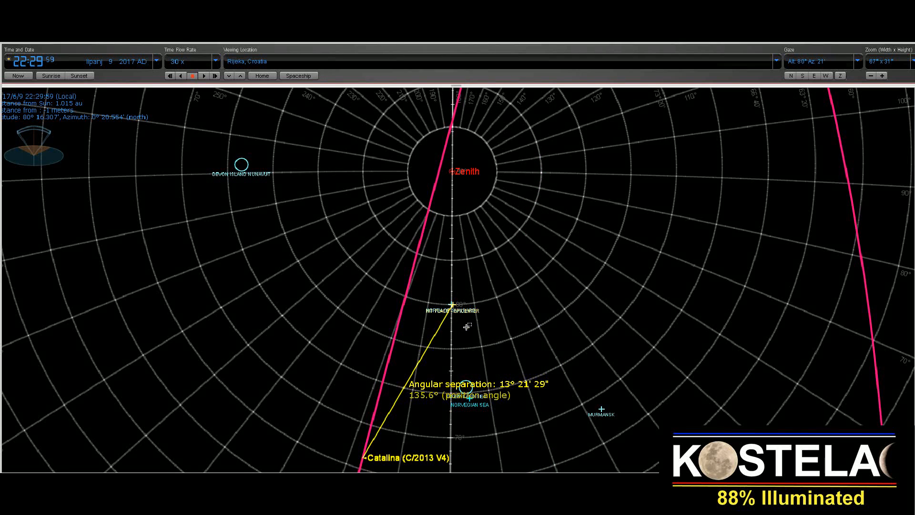
{"action": "mouse_move", "coordinate": [437, 421]}
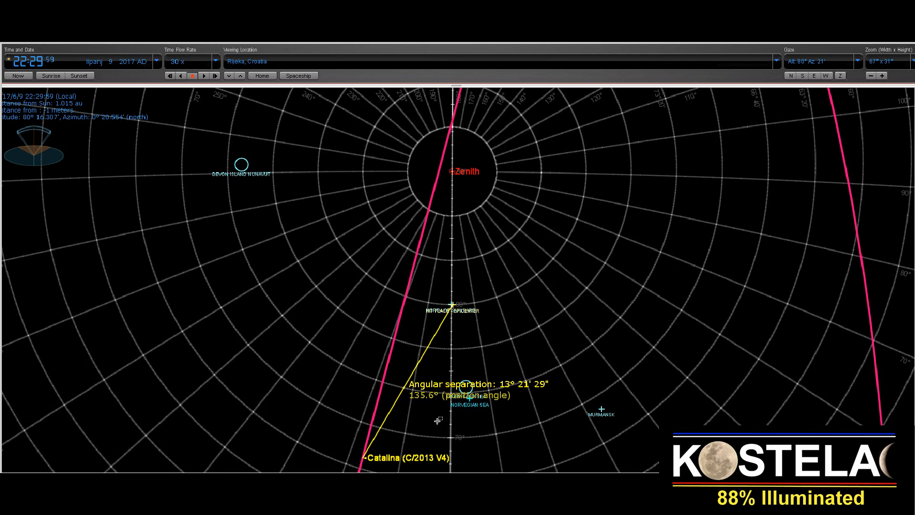
{"action": "mouse_move", "coordinate": [537, 298]}
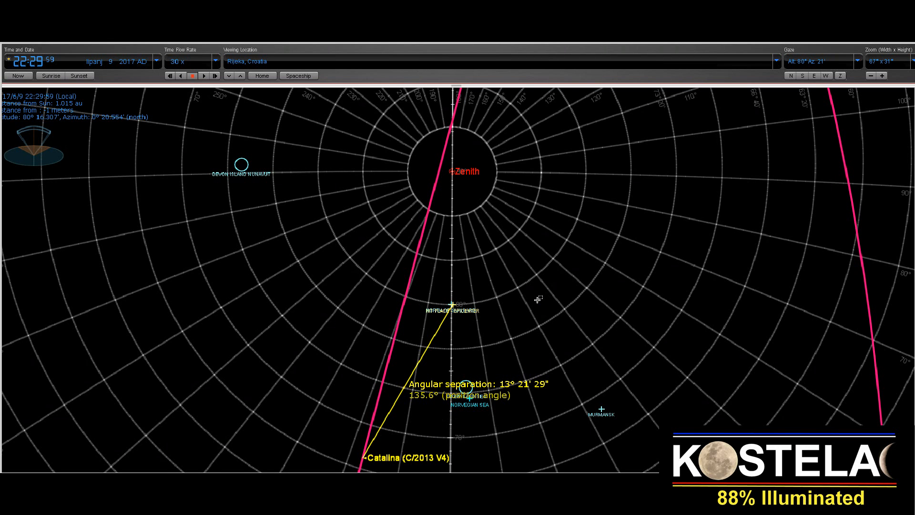
{"action": "mouse_move", "coordinate": [385, 441]}
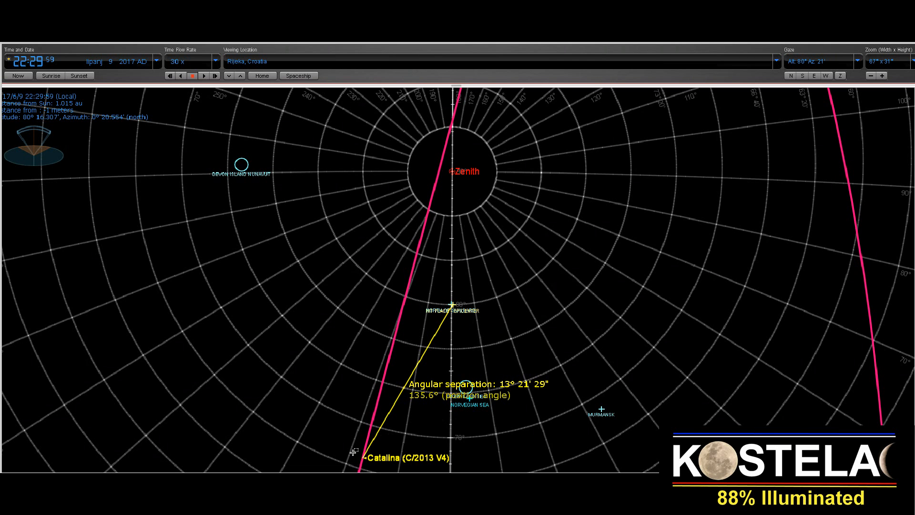
{"action": "mouse_move", "coordinate": [346, 431]}
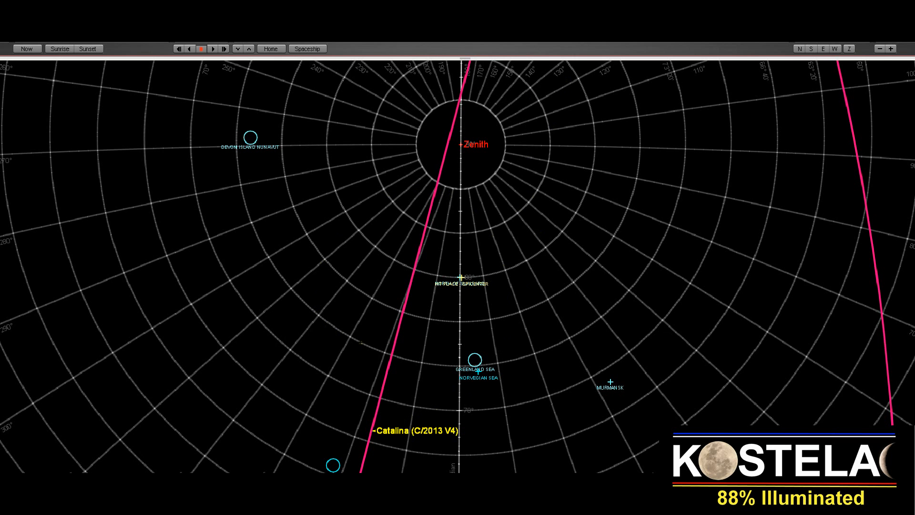
Step: Zoom the Starry Night chart in three times around the Catalina C/2013 V4 comet track
{"action": "left_click", "coordinate": [902, 48]}
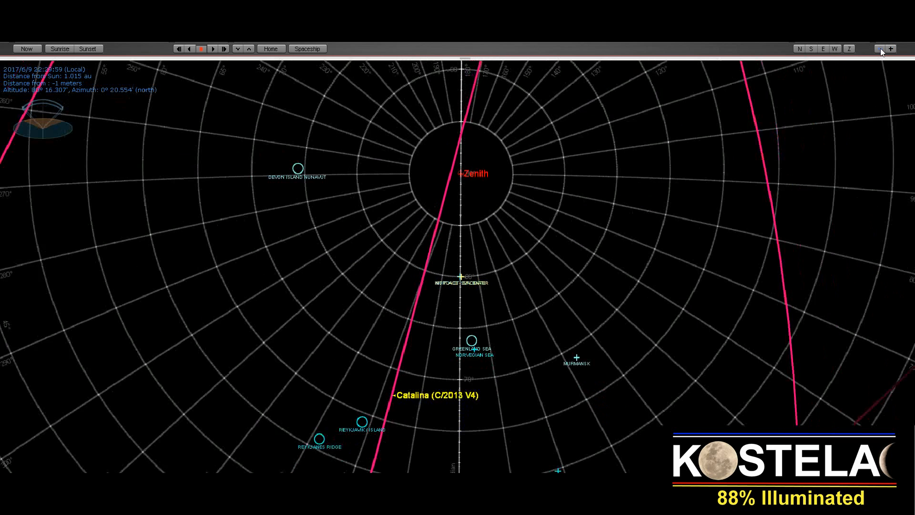
{"action": "left_click", "coordinate": [903, 48]}
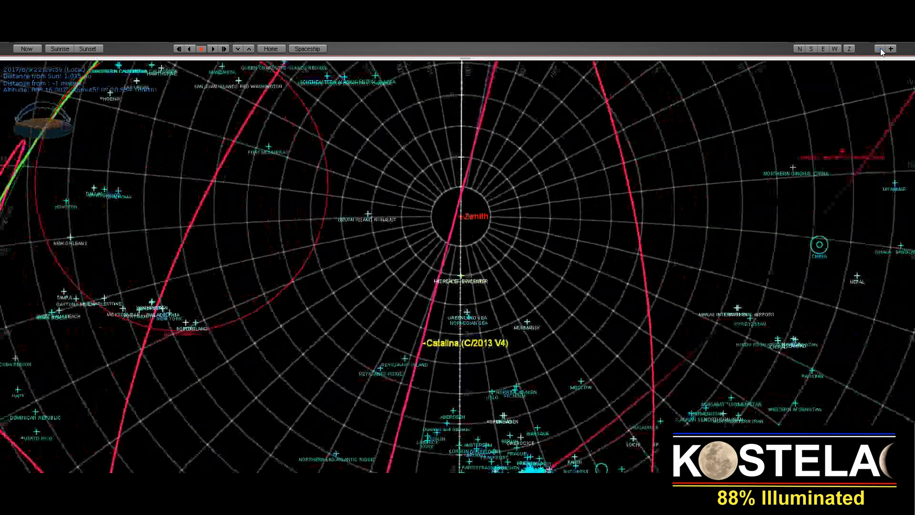
{"action": "left_click", "coordinate": [904, 49]}
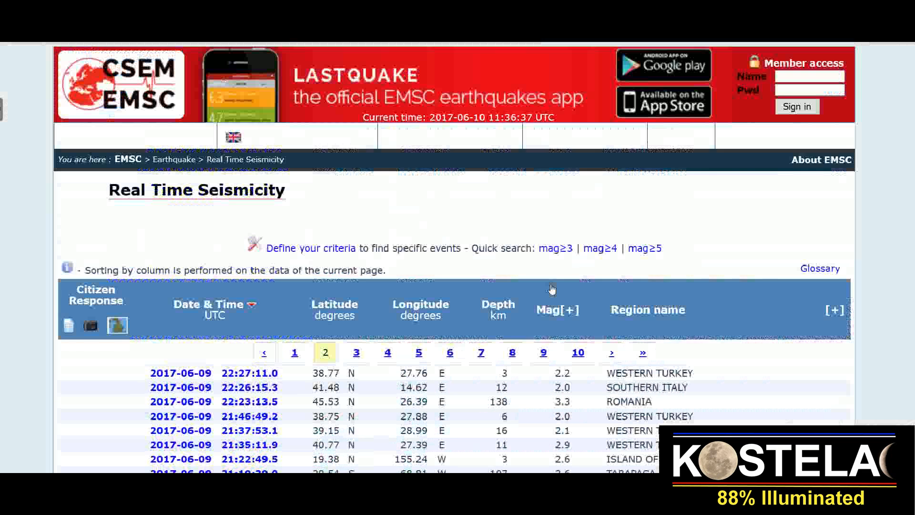
Step: Return the EMSC earthquake list to page 1 of the newest events
{"action": "scroll", "scroll_direction": "down", "scroll_amount": 3}
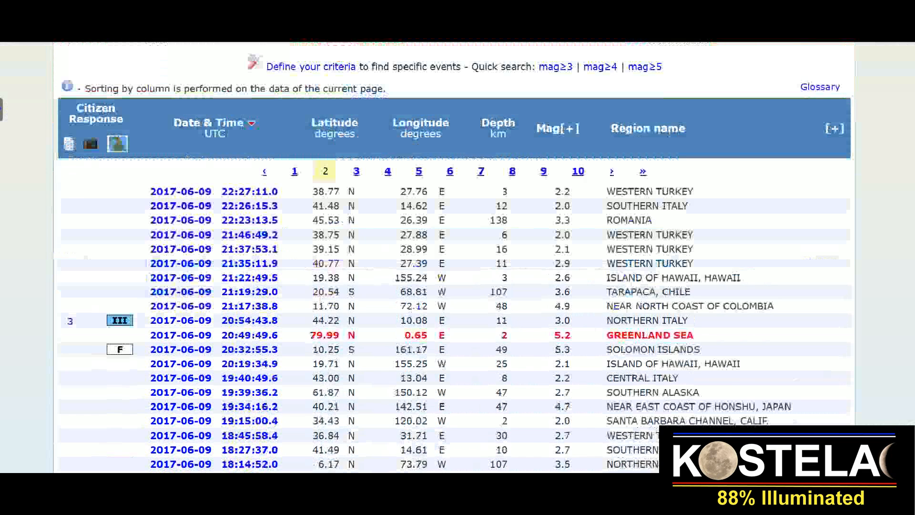
{"action": "scroll", "scroll_direction": "up", "scroll_amount": 3}
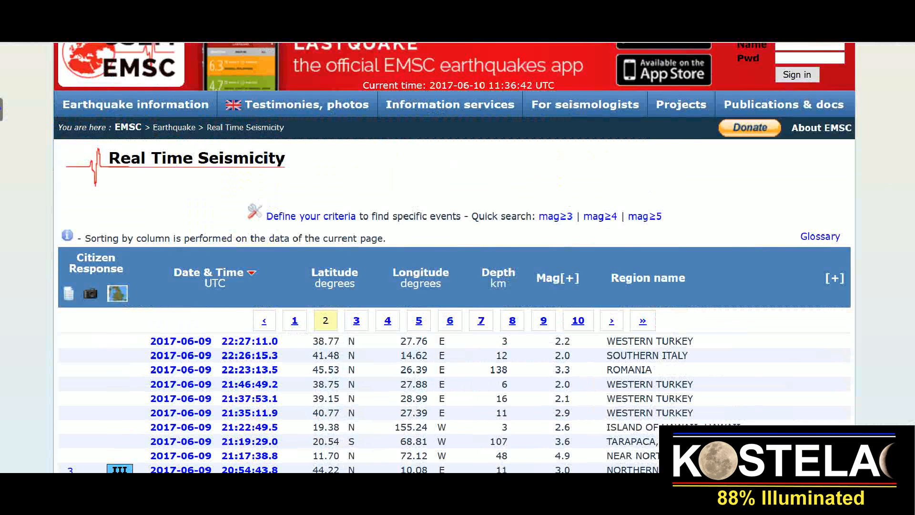
{"action": "left_click", "coordinate": [294, 320]}
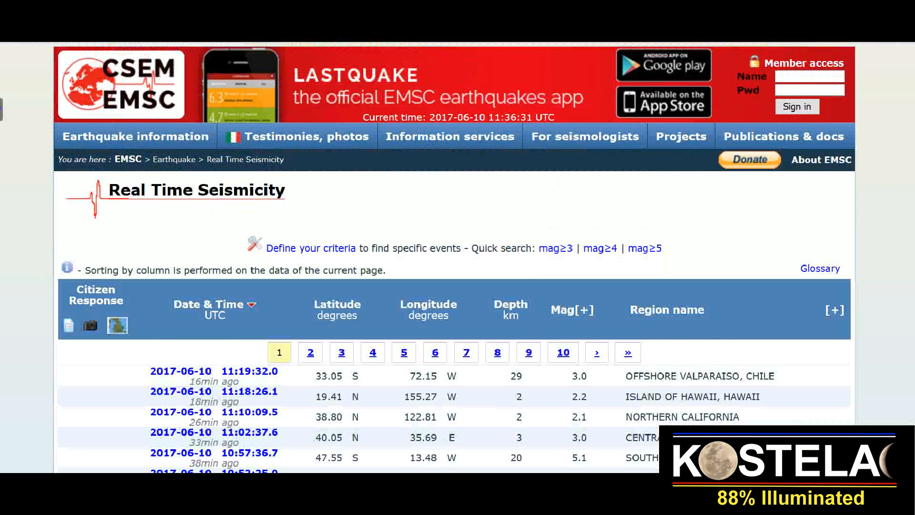
Step: Scroll page 1 down to the magnitude 4.7 Southeastern Iran earthquake
{"action": "scroll", "scroll_direction": "down", "scroll_amount": 3}
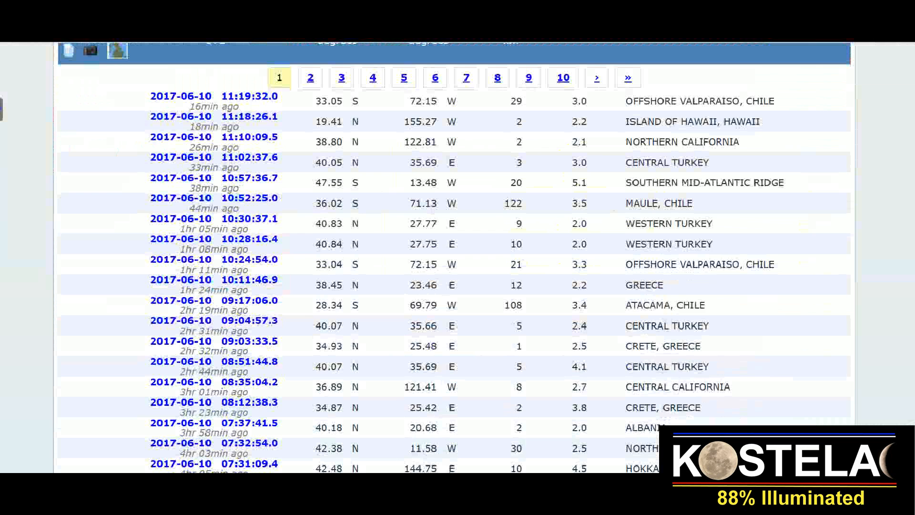
{"action": "scroll", "scroll_direction": "down", "scroll_amount": 3}
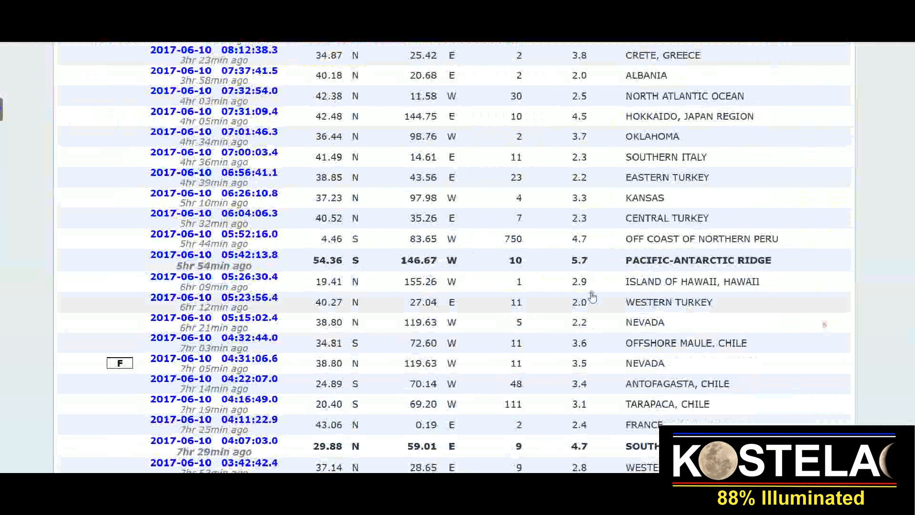
{"action": "mouse_move", "coordinate": [627, 448]}
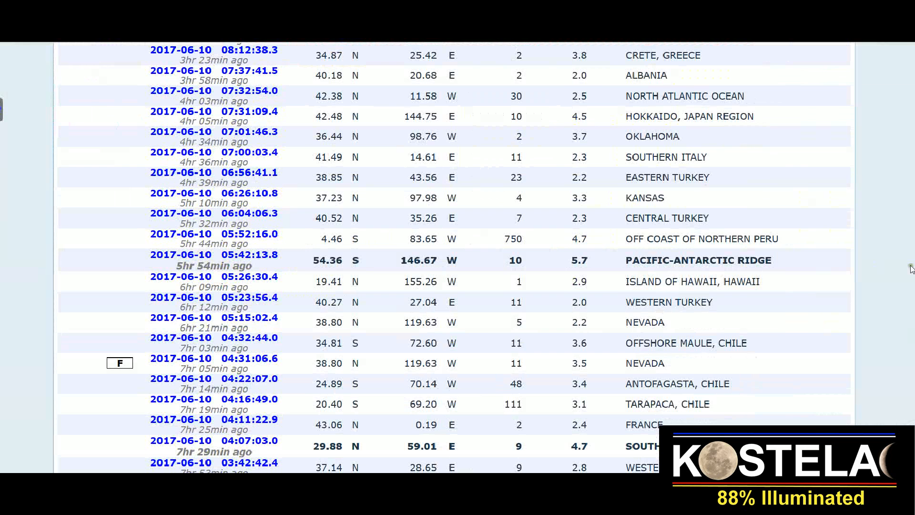
{"action": "scroll", "scroll_direction": "down", "scroll_amount": 3}
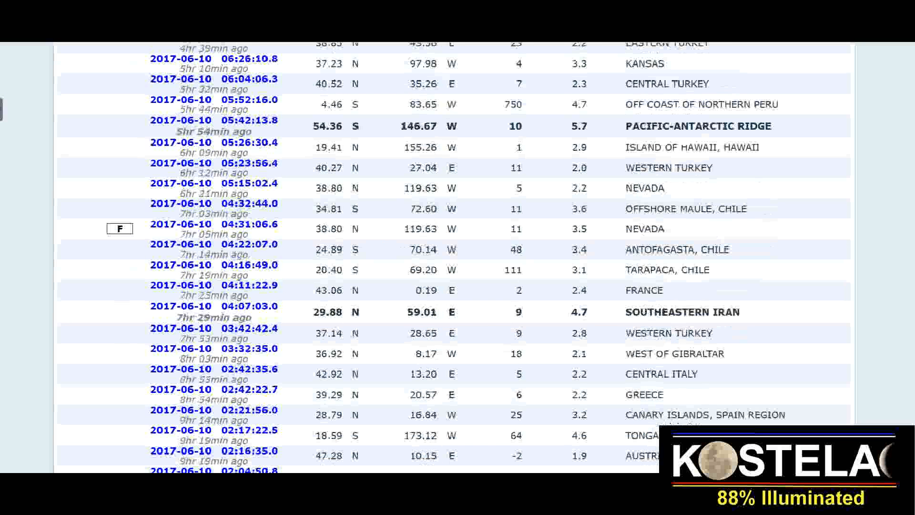
{"action": "scroll", "scroll_direction": "down", "scroll_amount": 3}
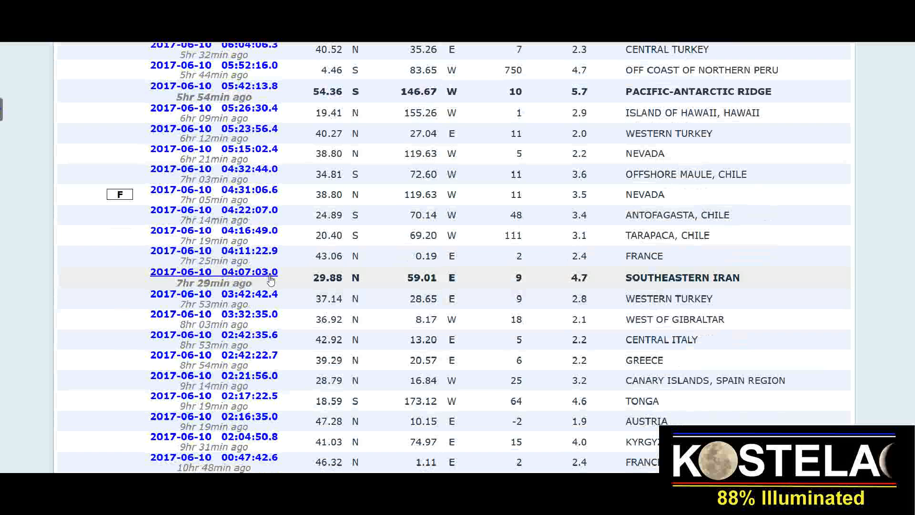
{"action": "mouse_move", "coordinate": [708, 169]}
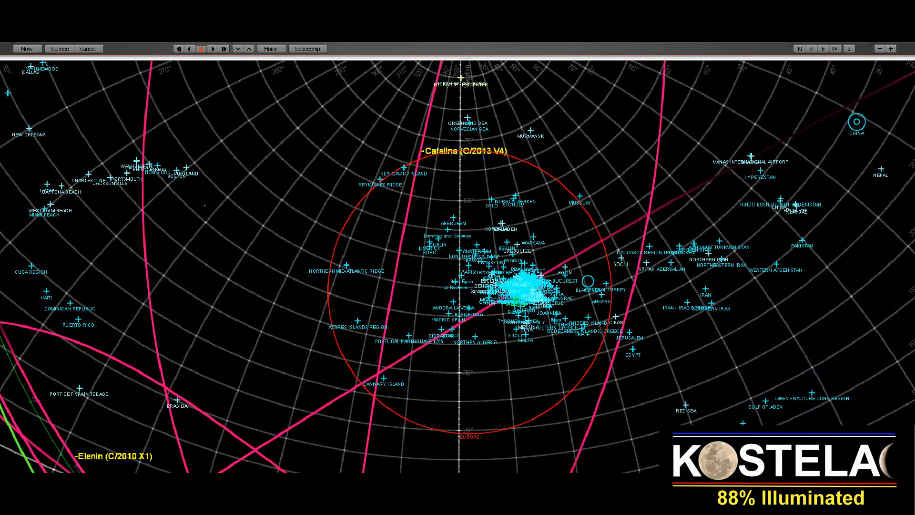
Step: Set the Starry Night chart's date and time to now
{"action": "left_click", "coordinate": [27, 49]}
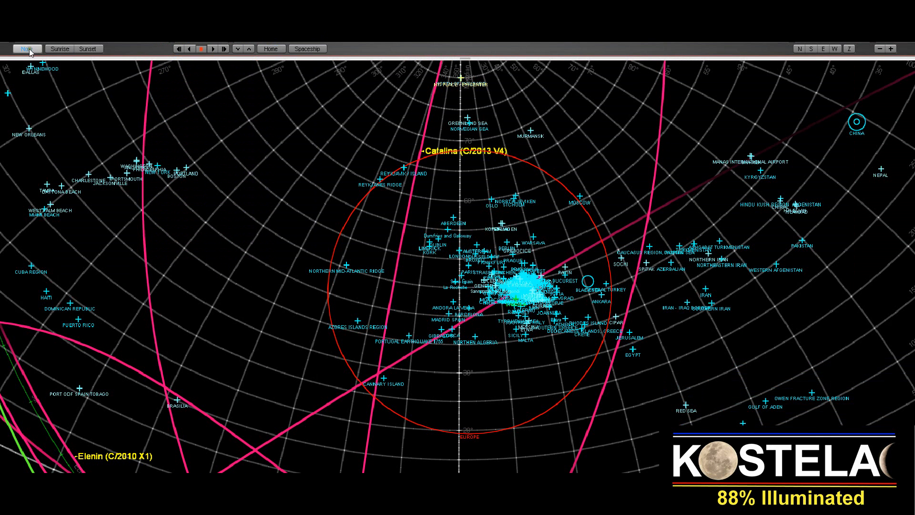
{"action": "left_click", "coordinate": [202, 48]}
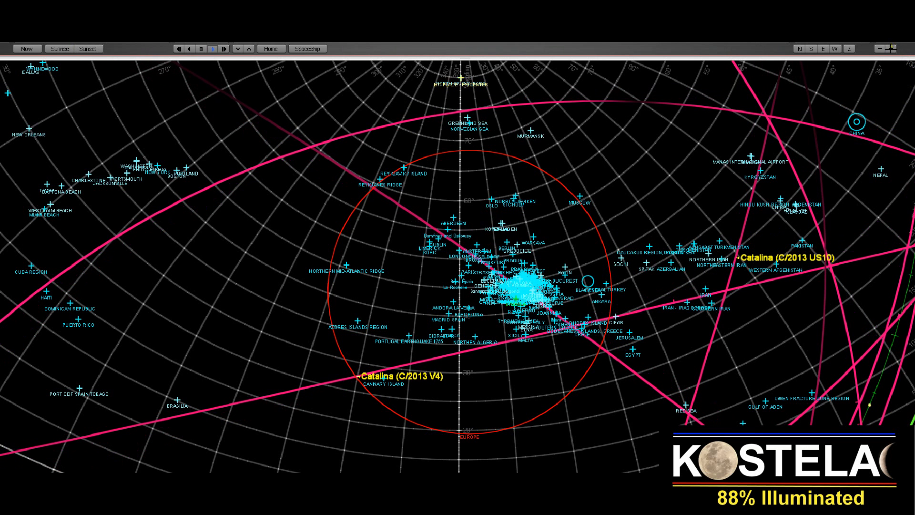
Step: Zoom the chart in three times on Iran where Catalina C/2013 US10 appears
{"action": "left_click", "coordinate": [877, 49]}
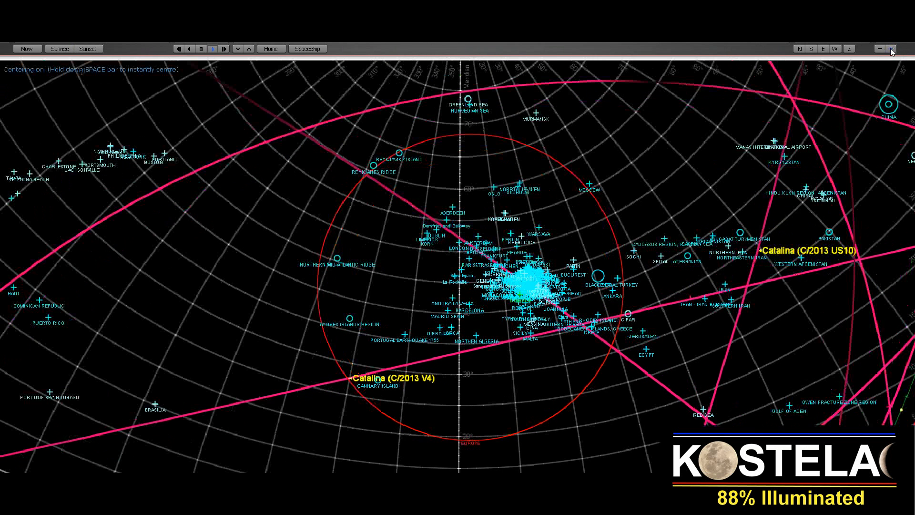
{"action": "left_click", "coordinate": [878, 49]}
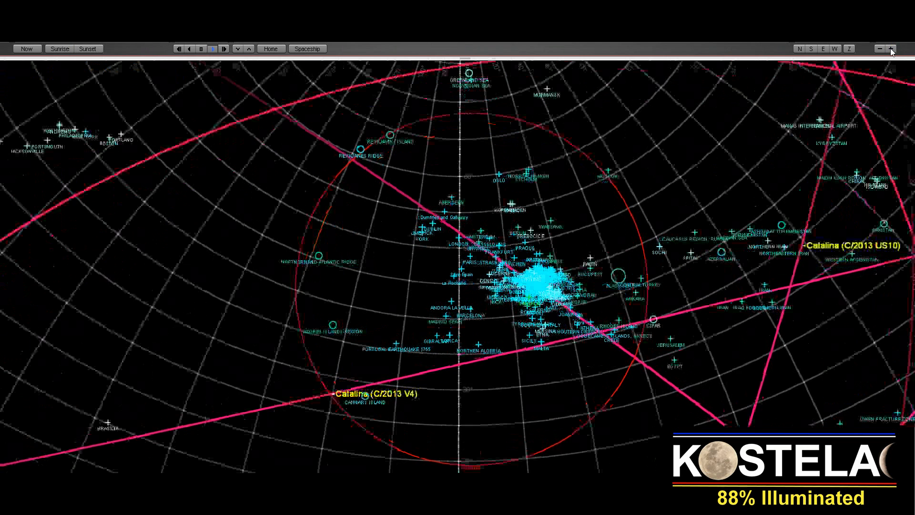
{"action": "left_click", "coordinate": [880, 48]}
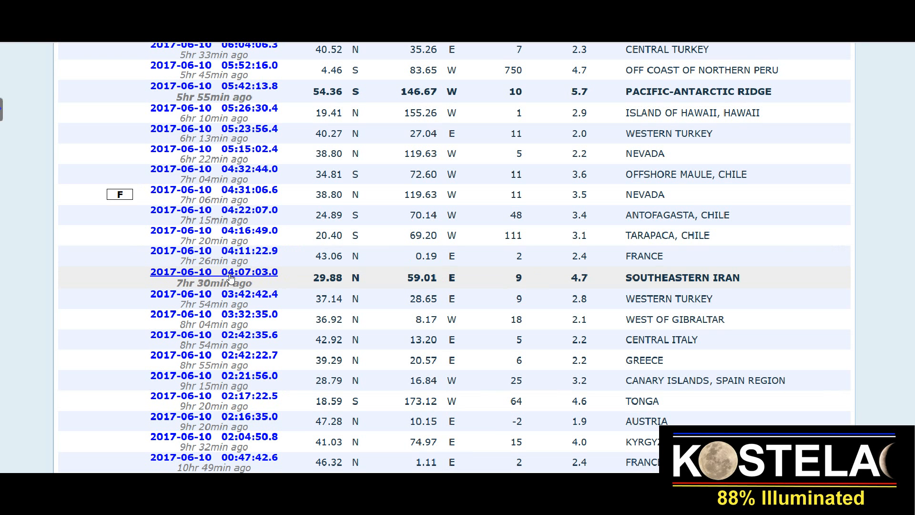
{"action": "mouse_move", "coordinate": [250, 278]}
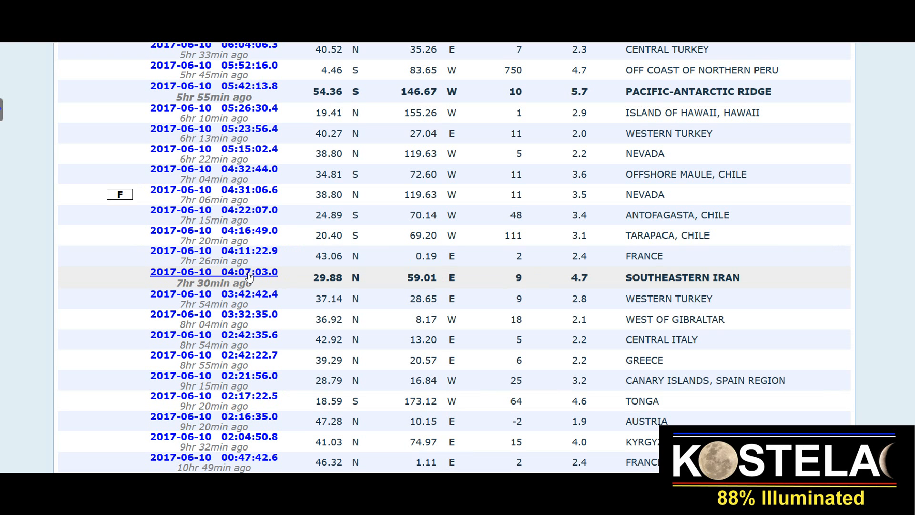
{"action": "mouse_move", "coordinate": [432, 285]}
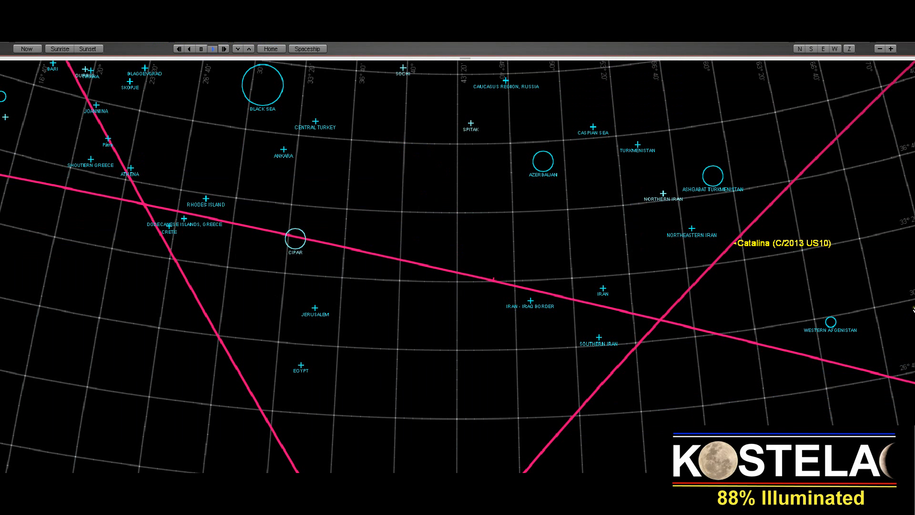
{"action": "mouse_move", "coordinate": [684, 338]}
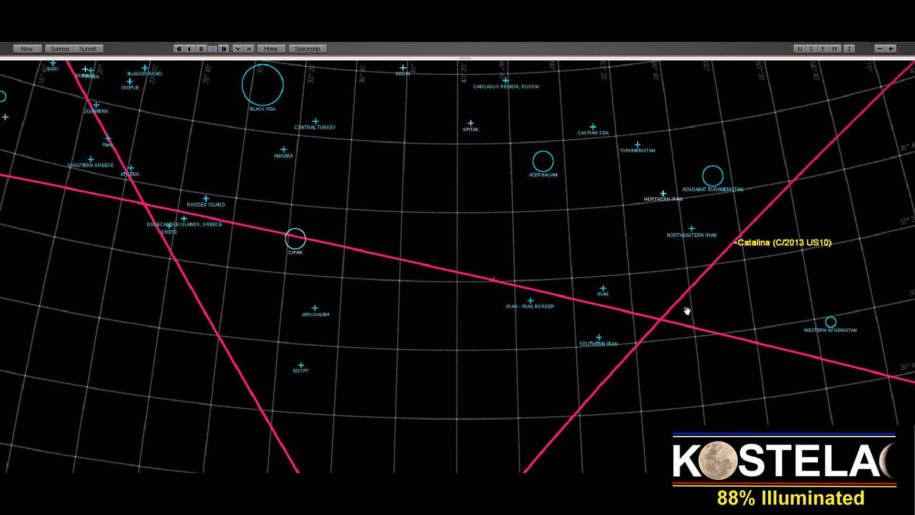
{"action": "mouse_move", "coordinate": [688, 338]}
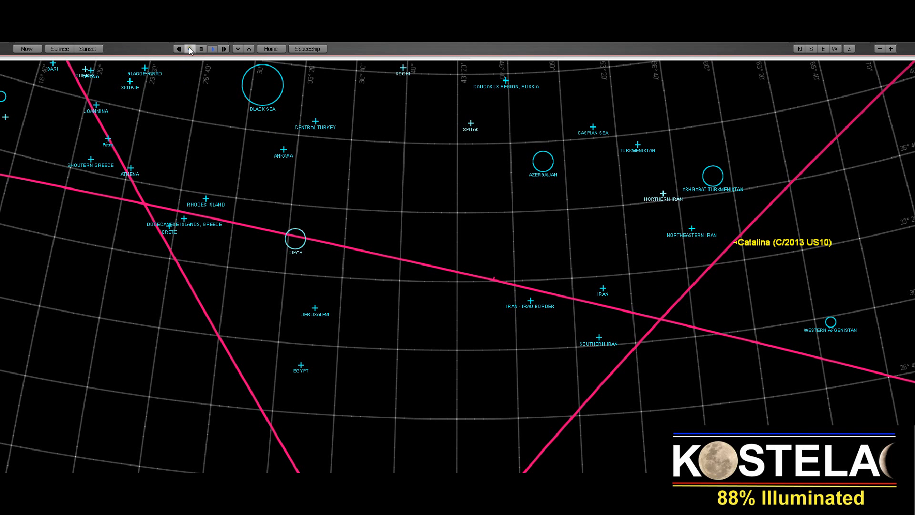
Step: Run time forward, reverse it, then stop once Catalina sits east of central Iran
{"action": "left_click", "coordinate": [236, 49]}
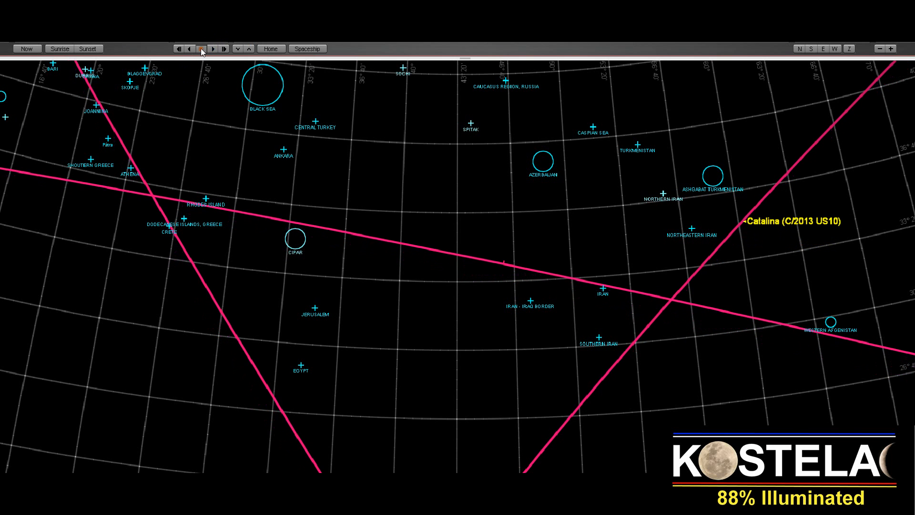
{"action": "left_click", "coordinate": [201, 48]}
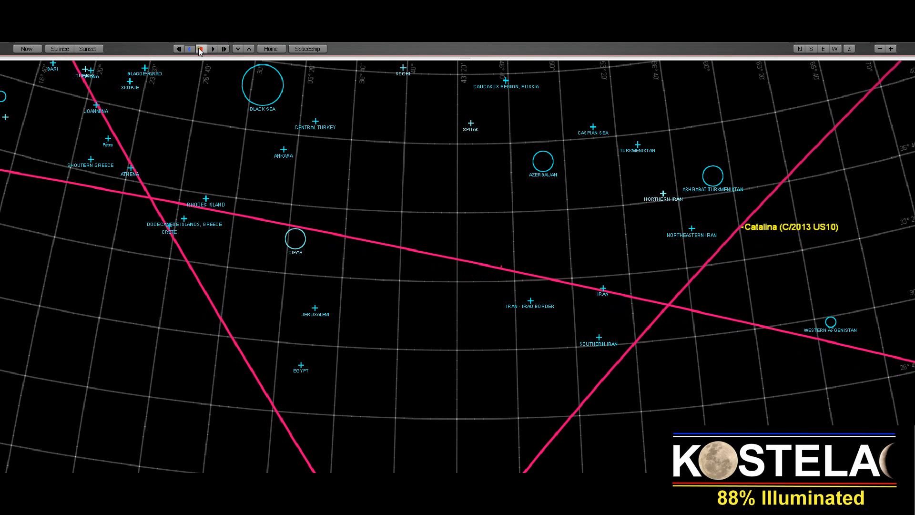
{"action": "mouse_move", "coordinate": [201, 49]}
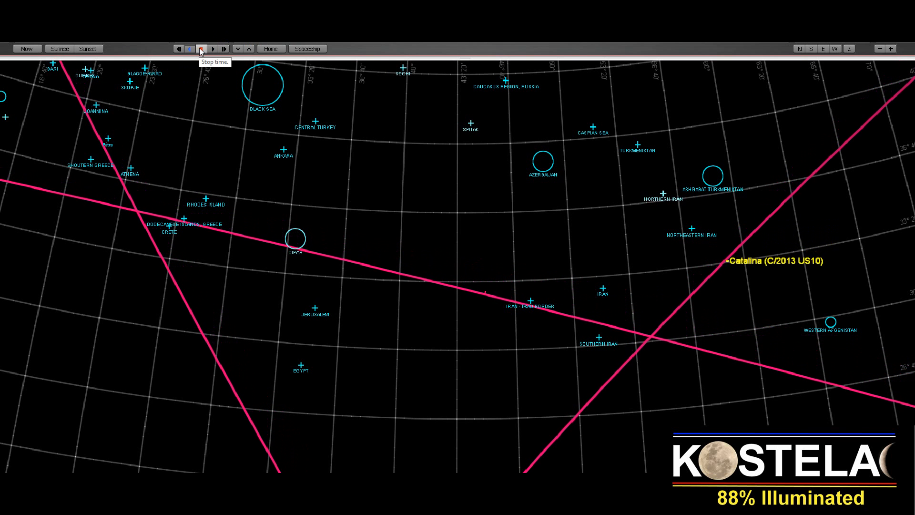
{"action": "left_click", "coordinate": [201, 47]}
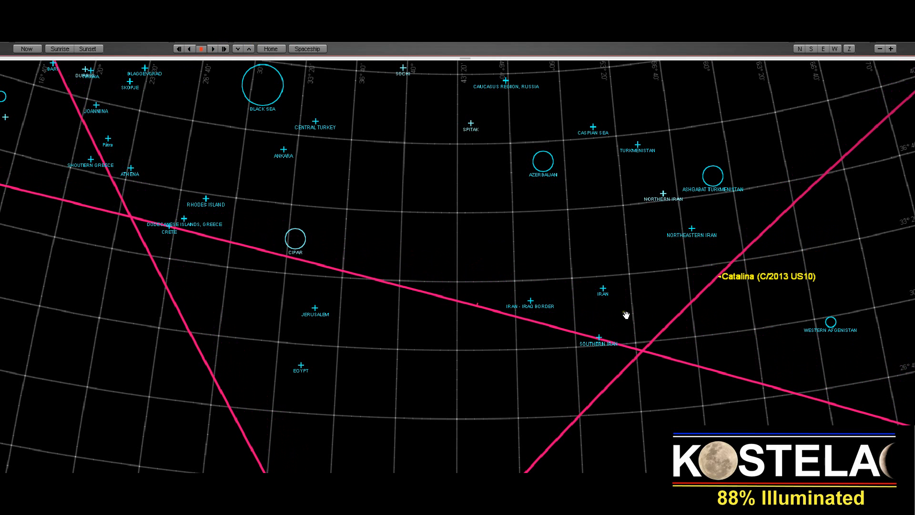
{"action": "mouse_move", "coordinate": [721, 285]}
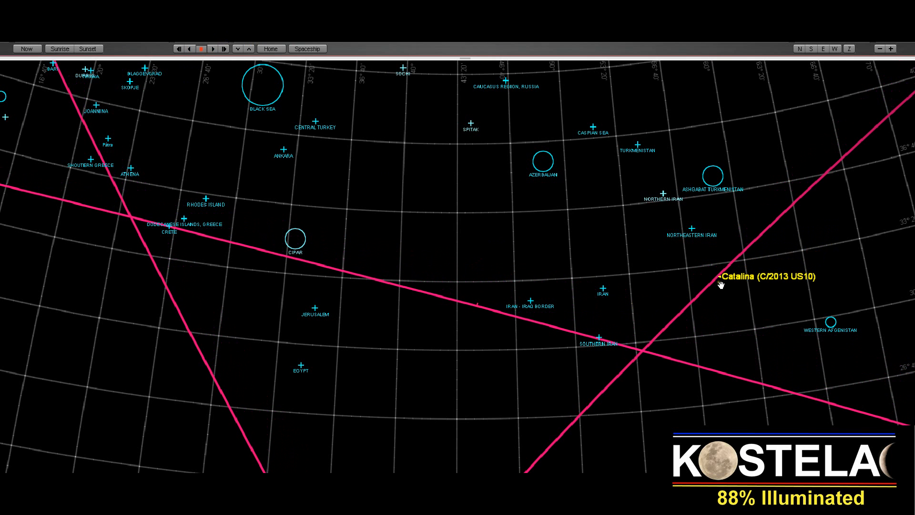
{"action": "mouse_move", "coordinate": [655, 308]}
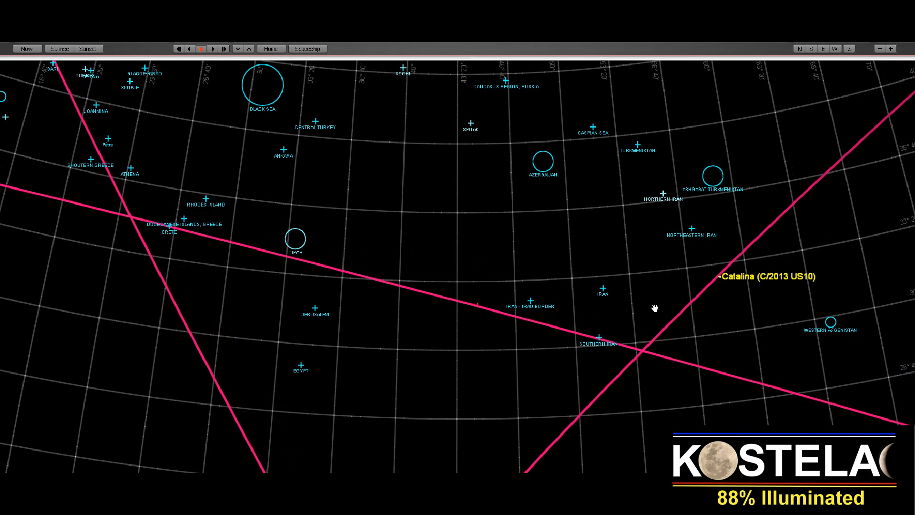